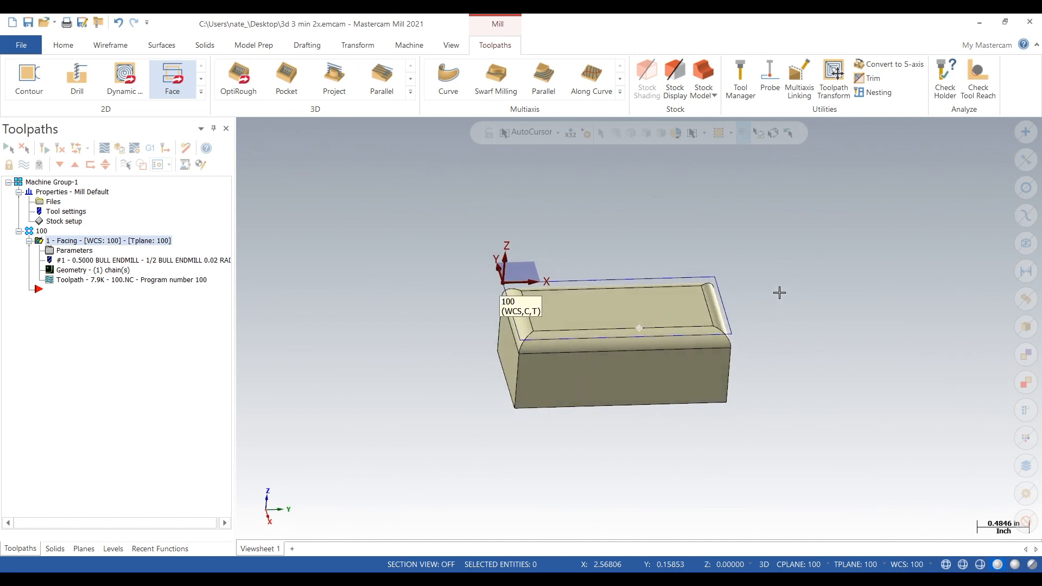
# - Choose the Flowline finishing toolpath from the 3D toolpath gallery
pyautogui.click(411, 75)
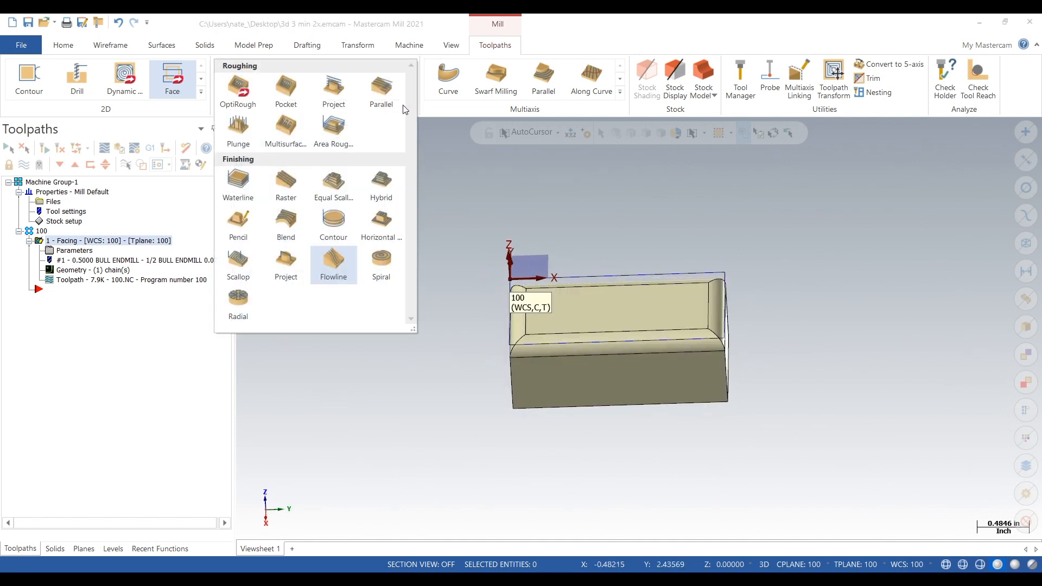
pyautogui.click(333, 259)
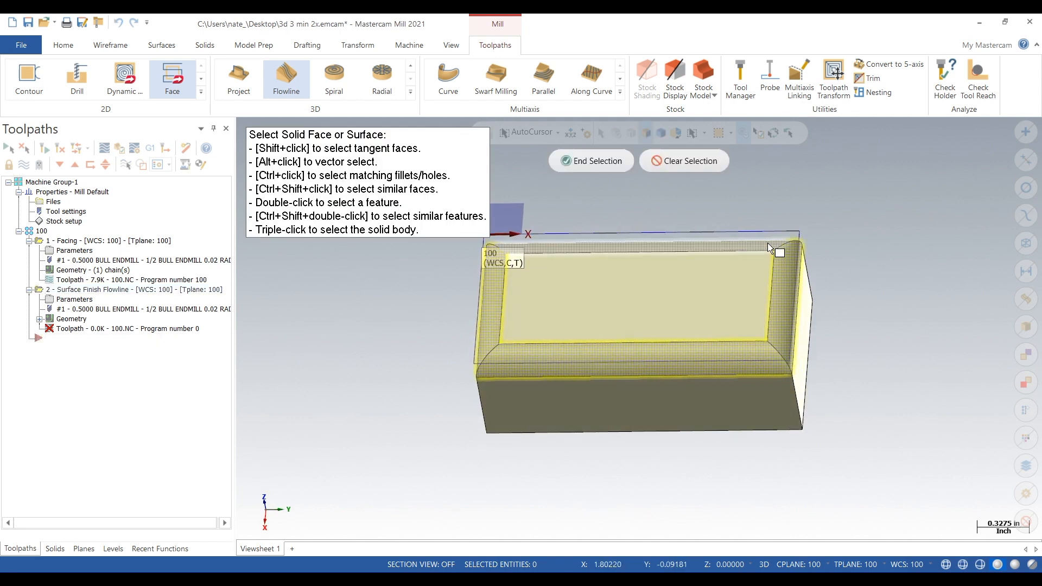
# - End face selection, flip the flowline cut direction in Flowline data, and accept the drive surfaces
pyautogui.click(589, 160)
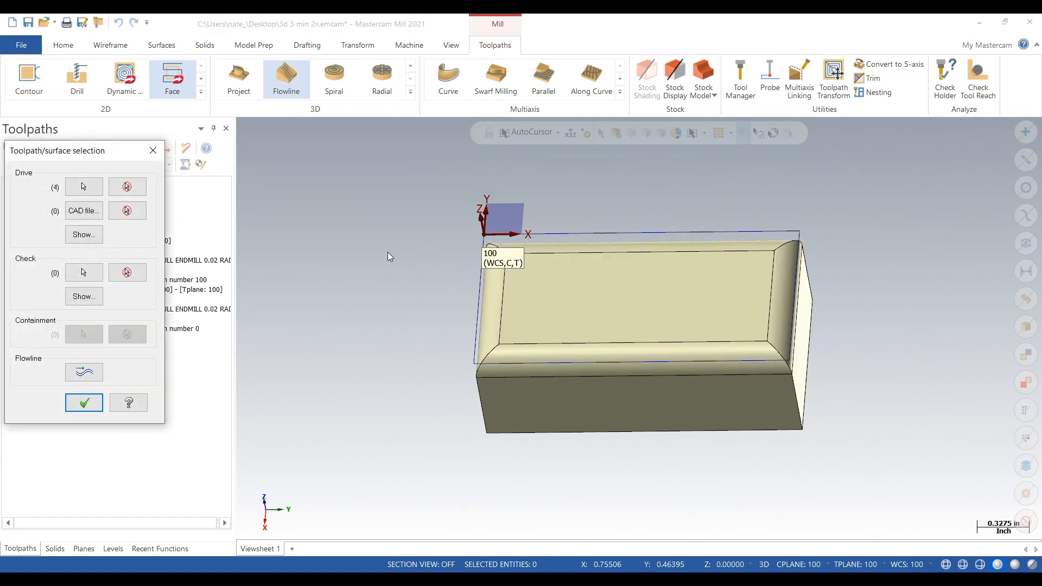
pyautogui.click(84, 402)
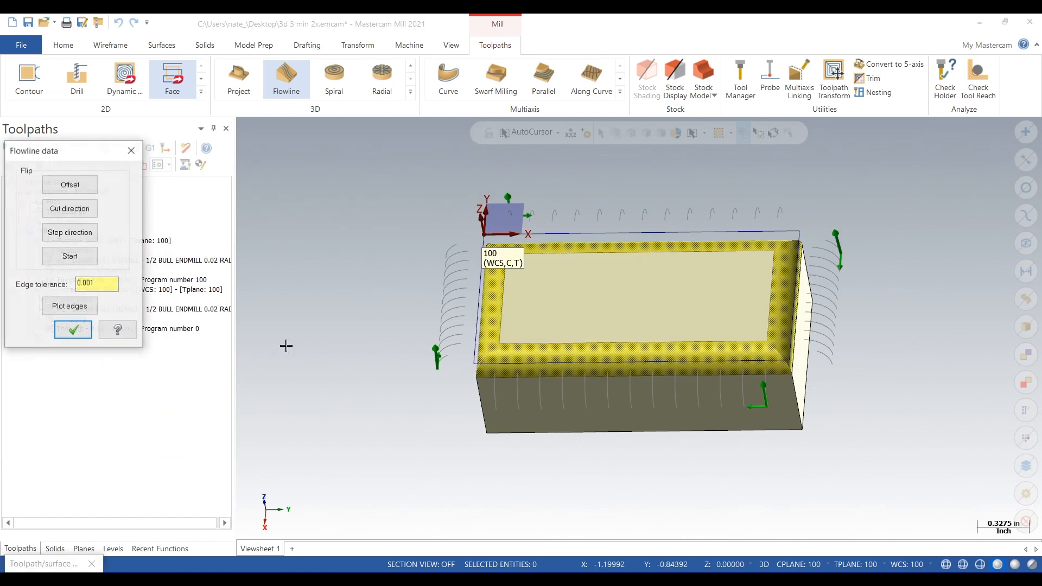
pyautogui.click(69, 207)
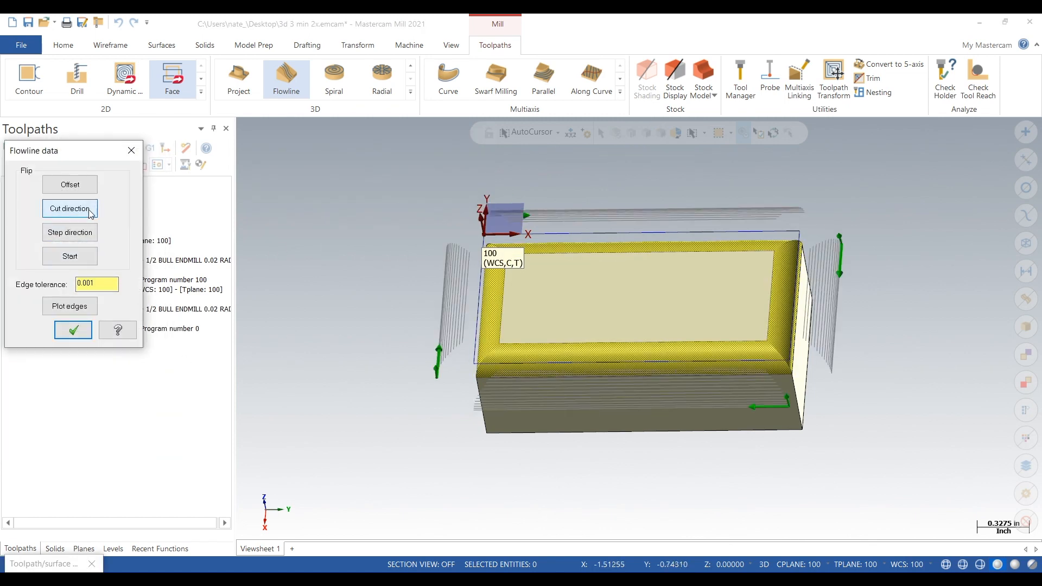
pyautogui.moveTo(72, 330)
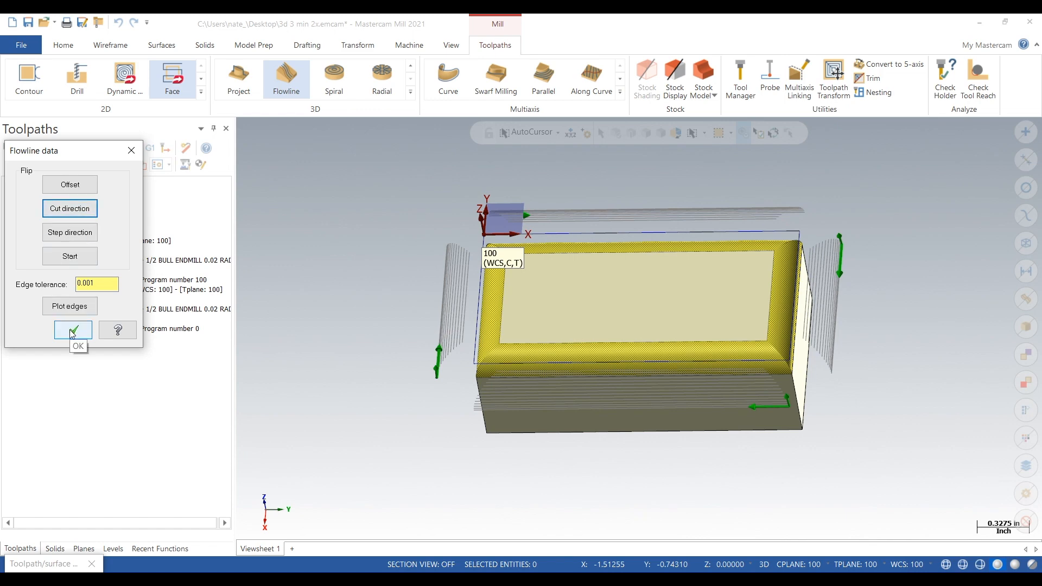
pyautogui.click(72, 330)
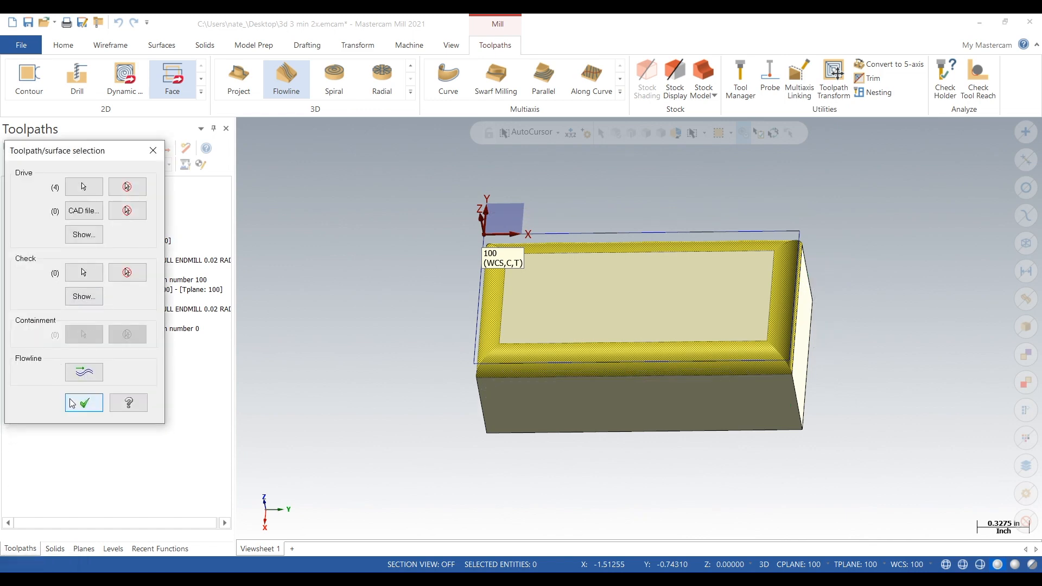
pyautogui.click(83, 402)
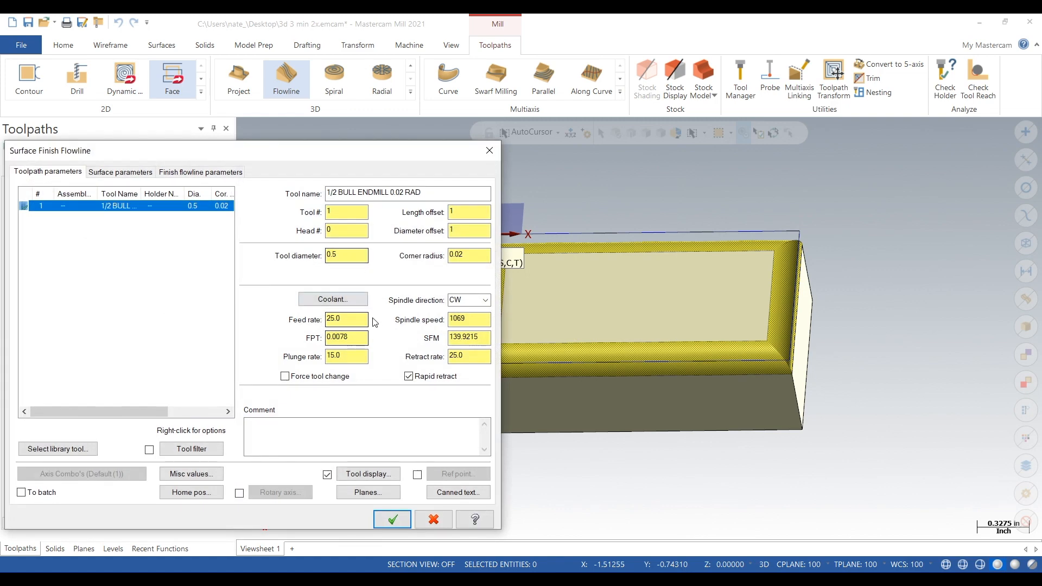
# - Set the flowline stepover to a fixed distance of 0.003
pyautogui.rightClick(120, 205)
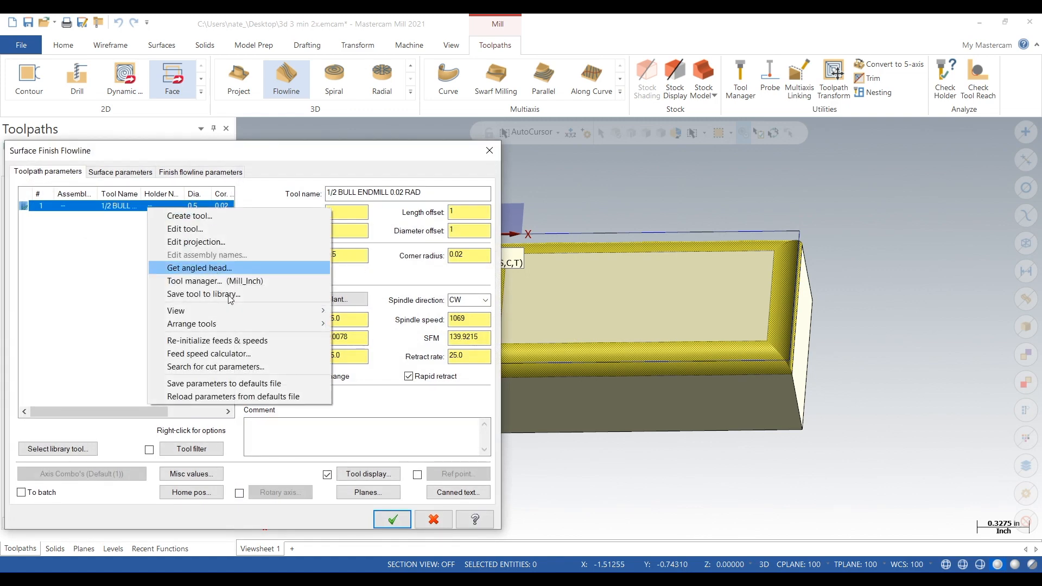
pyautogui.click(201, 172)
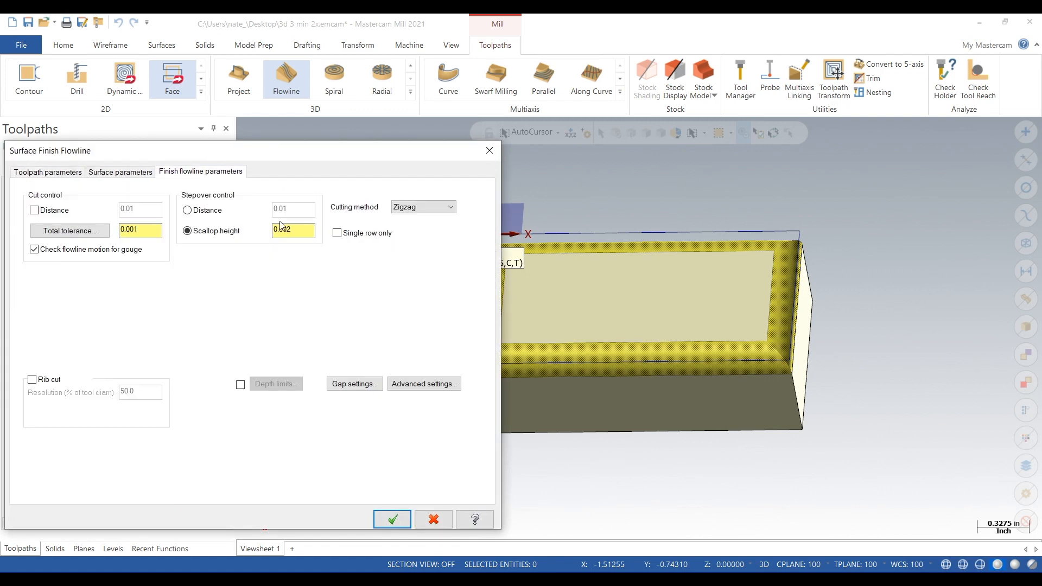
pyautogui.click(188, 210)
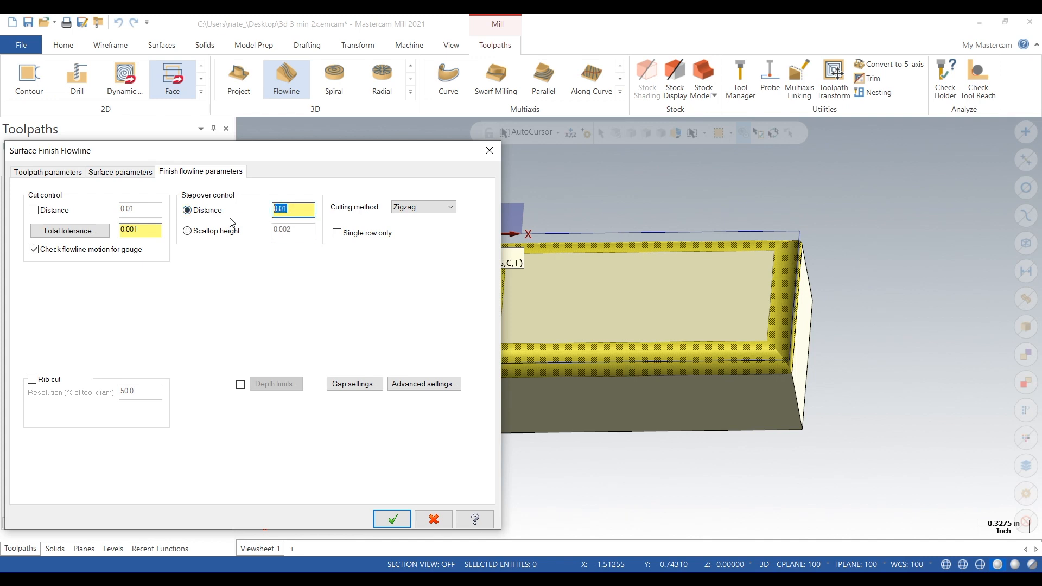
pyautogui.write('0.003')
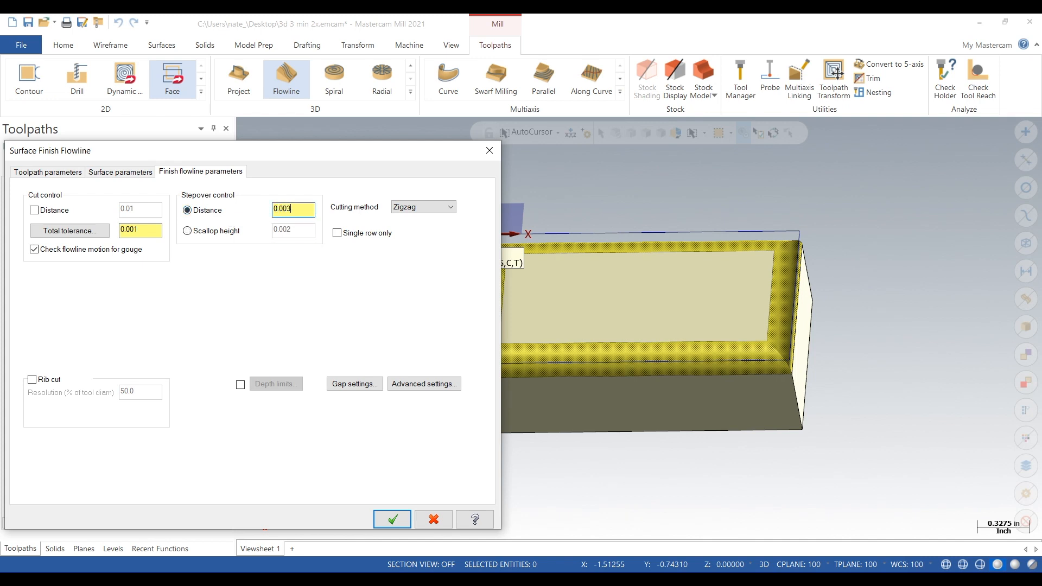
pyautogui.click(47, 172)
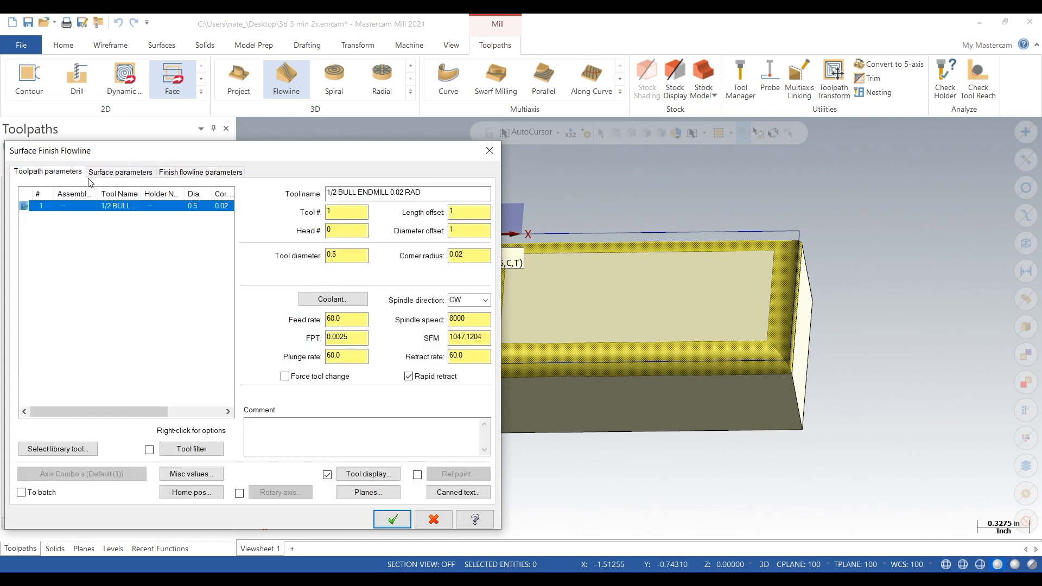
pyautogui.moveTo(388, 286)
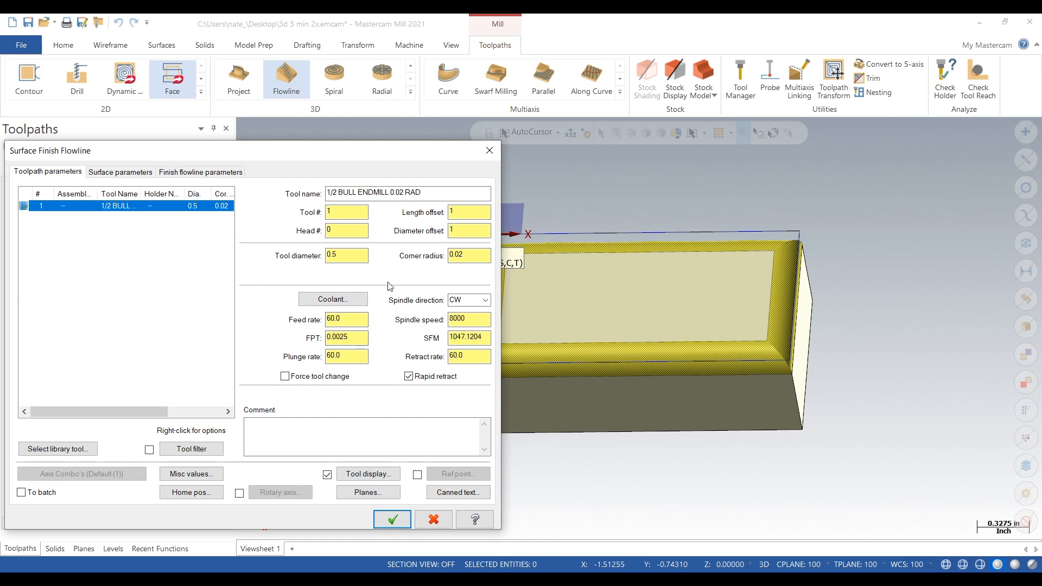
# - Review the 1/2 bull endmill geometry and keep Zigzag as the cutting method
pyautogui.rightClick(126, 205)
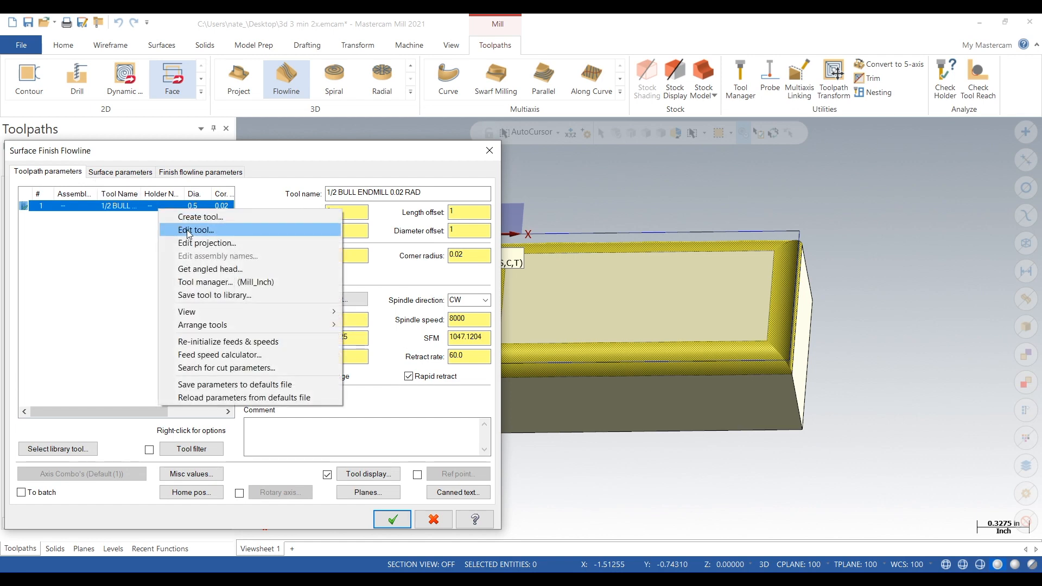
pyautogui.click(195, 230)
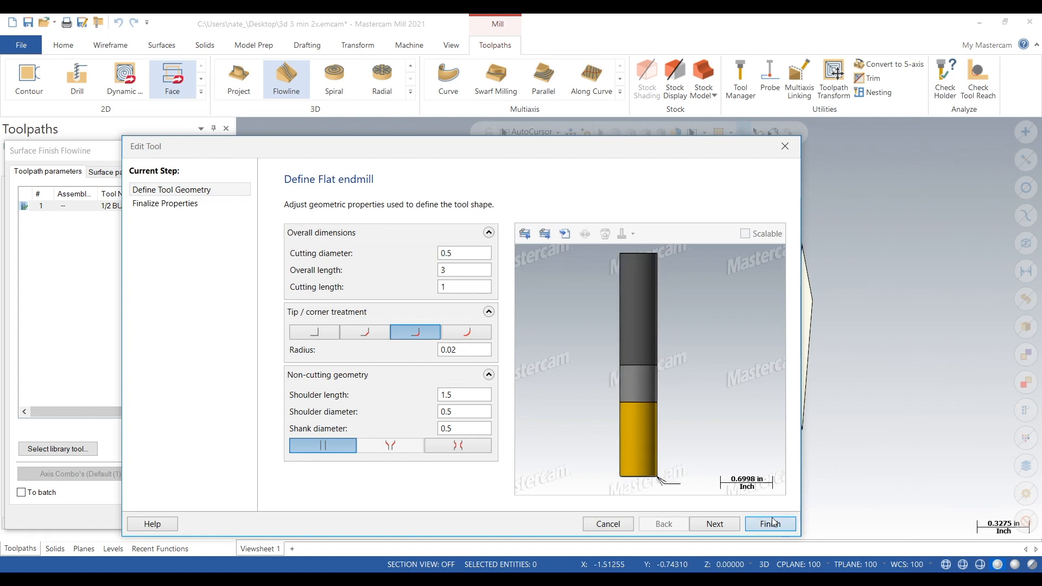
pyautogui.click(769, 524)
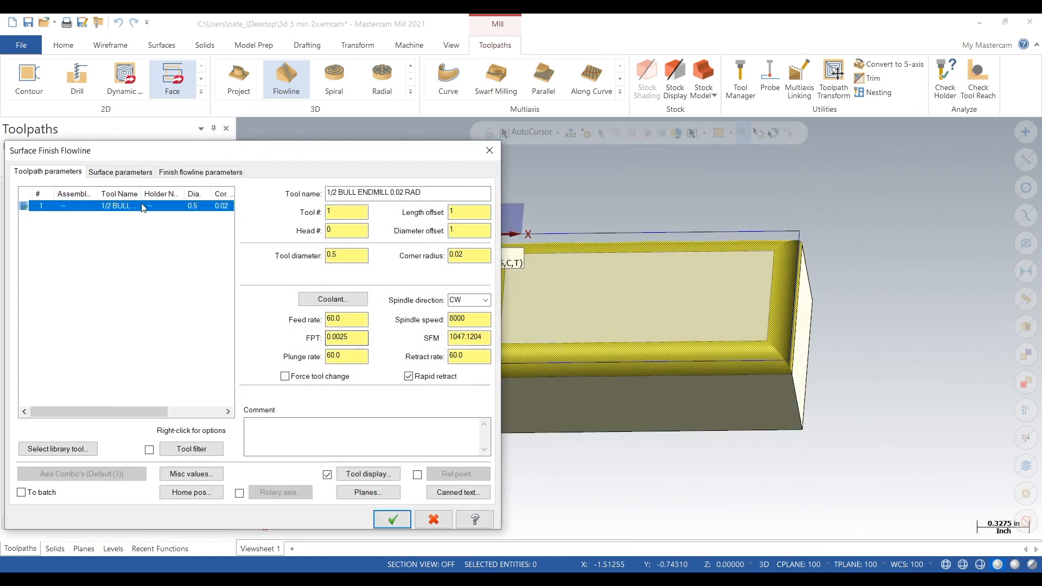
pyautogui.click(200, 171)
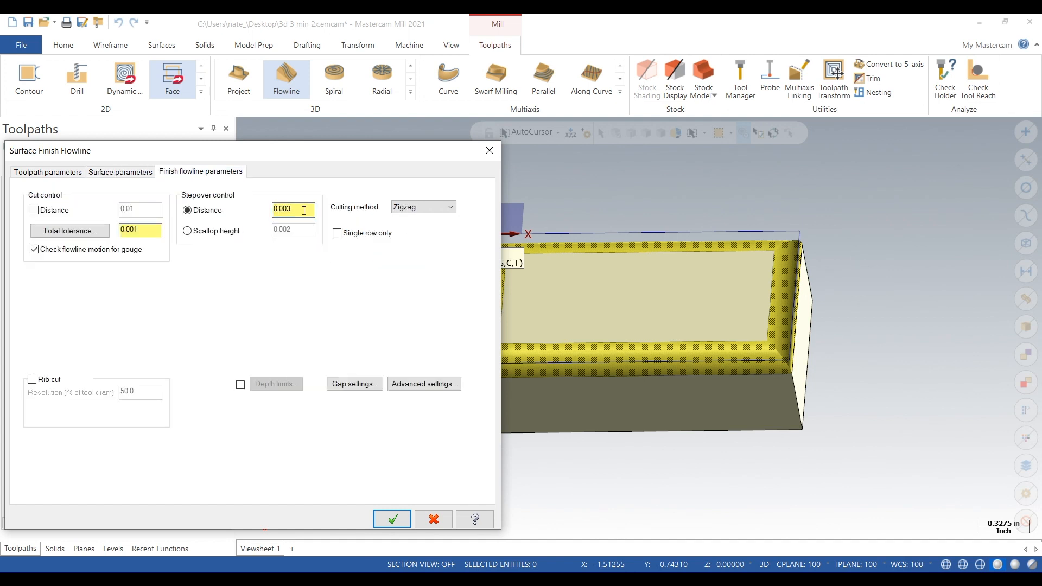
pyautogui.click(449, 206)
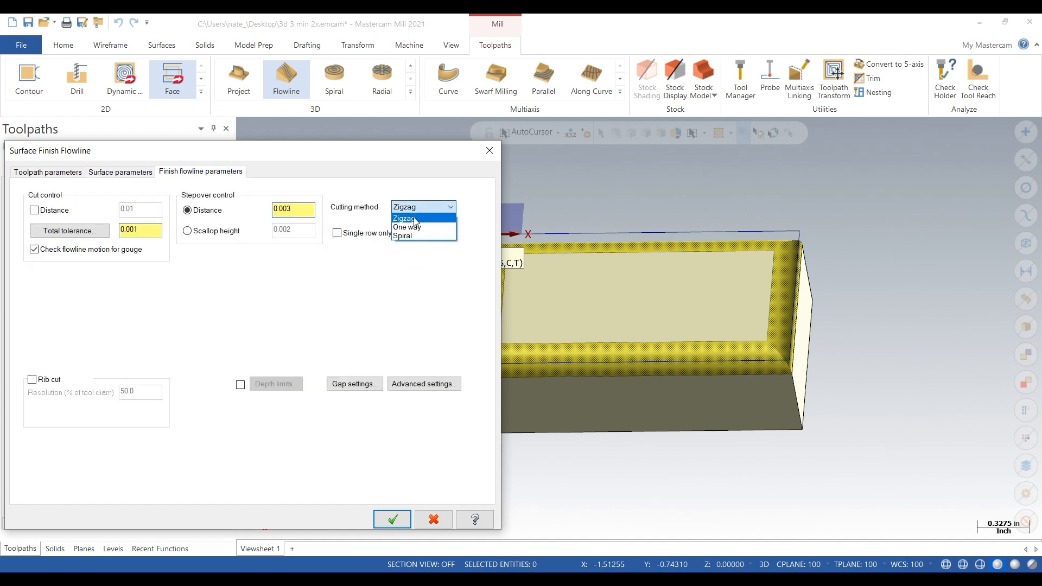
pyautogui.click(403, 218)
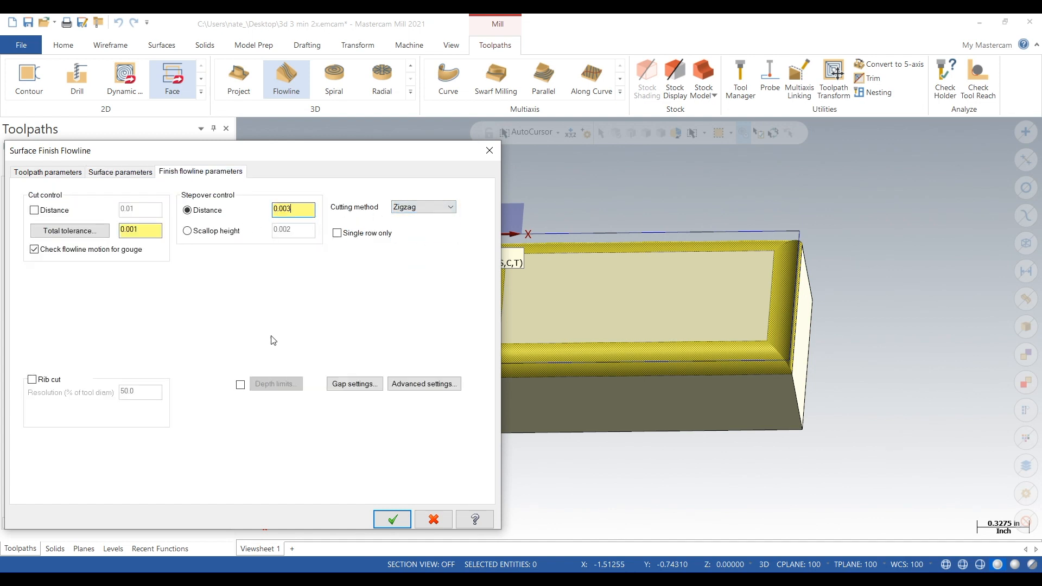
pyautogui.moveTo(392, 519)
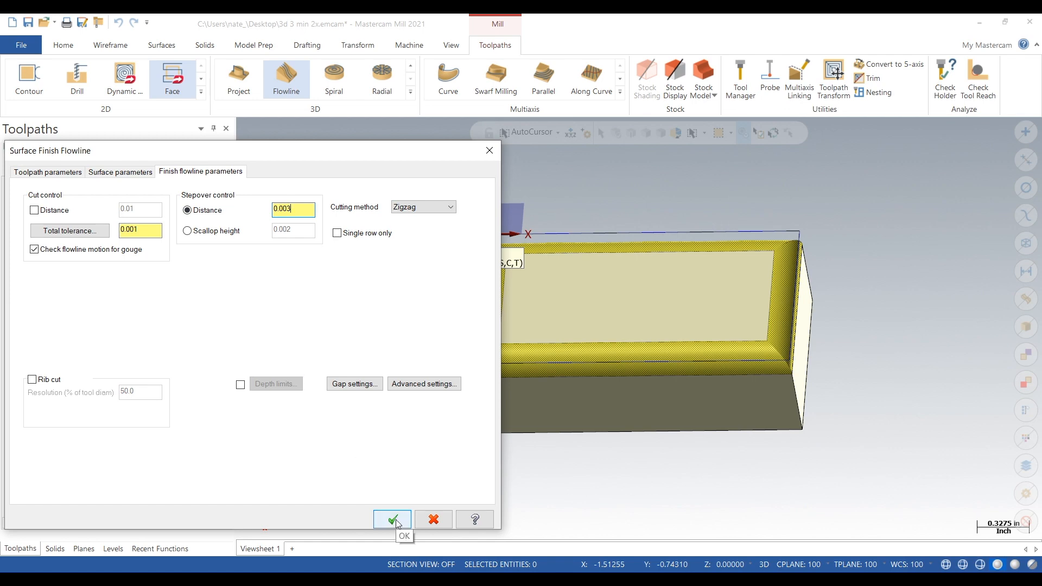
# - Accept the parameters to generate the Surface Finish Flowline toolpath
pyautogui.click(391, 519)
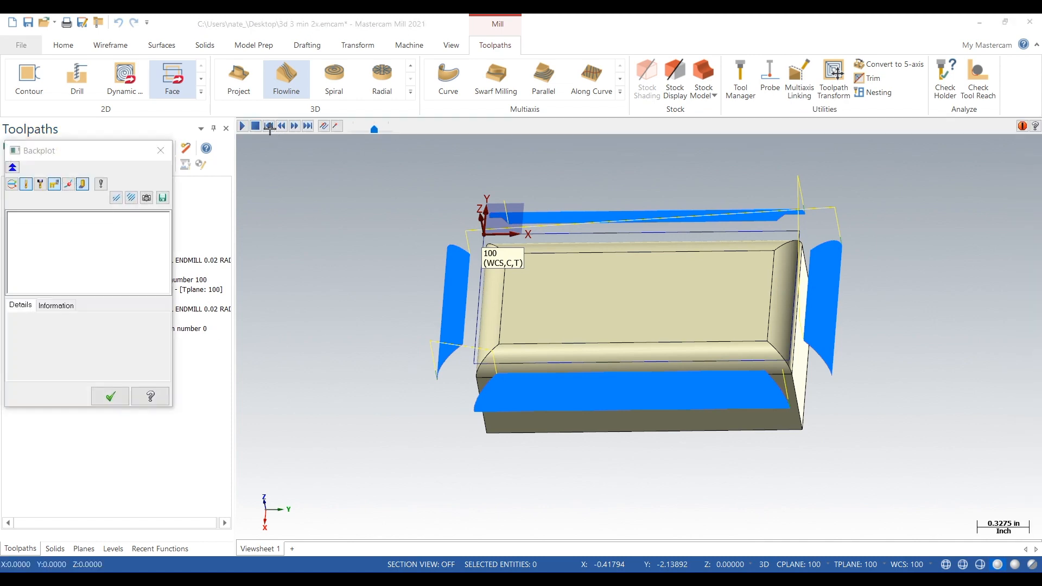
# - Step the tool move by move along the flowline path in Backplot
pyautogui.click(294, 126)
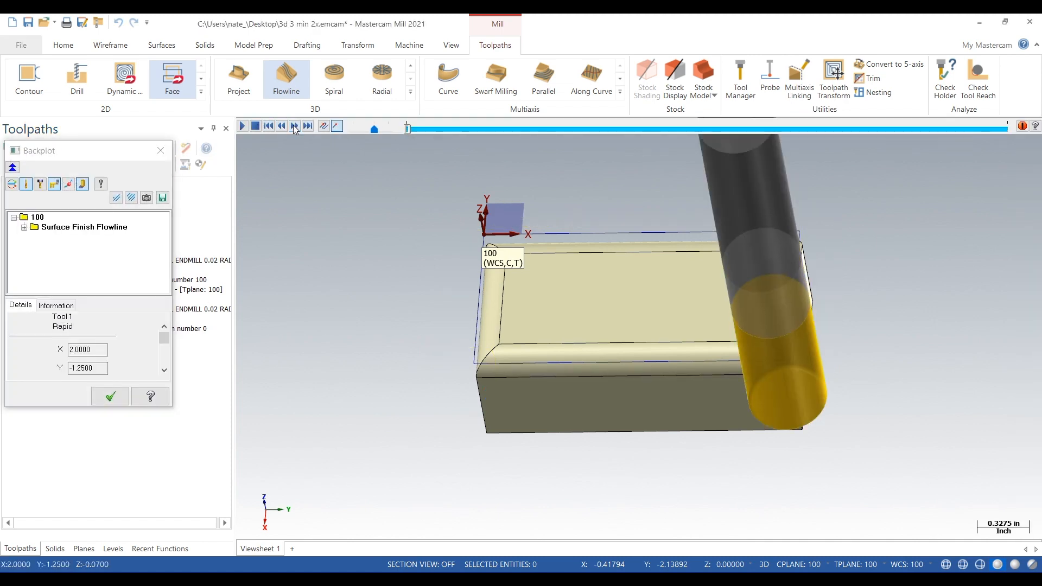
pyautogui.click(294, 126)
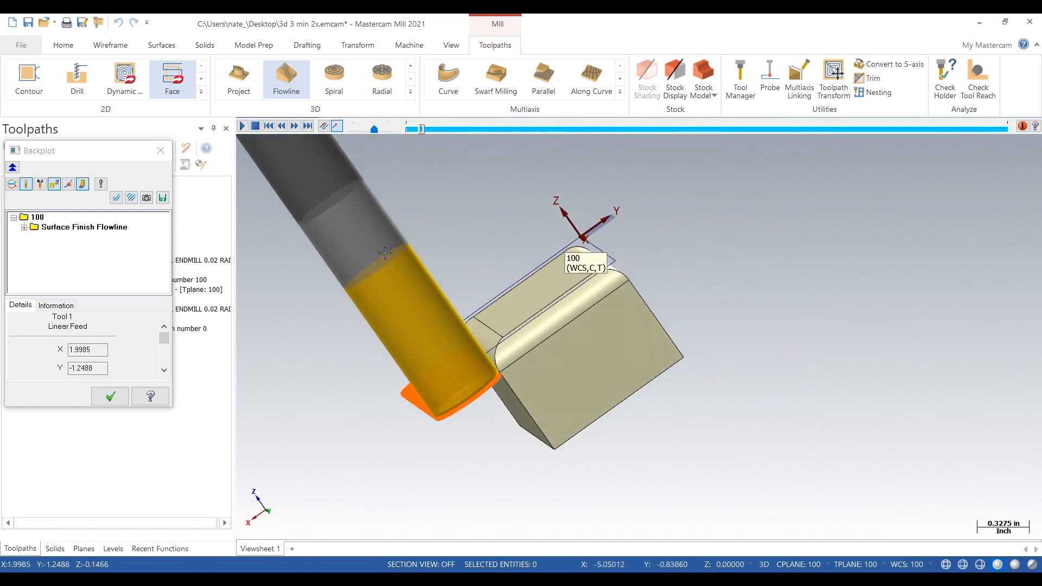
pyautogui.click(294, 127)
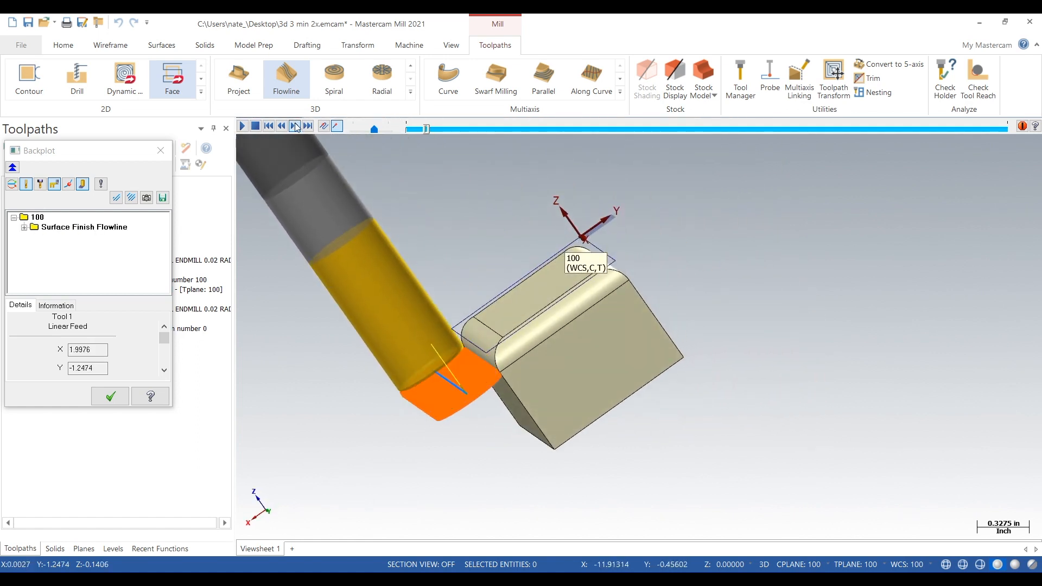
pyautogui.click(294, 125)
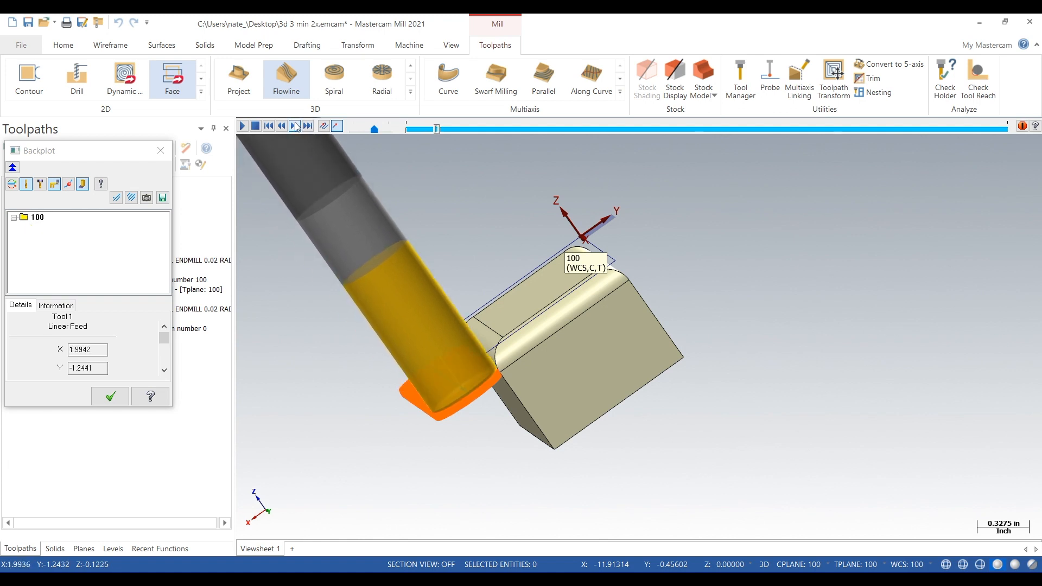
pyautogui.click(293, 125)
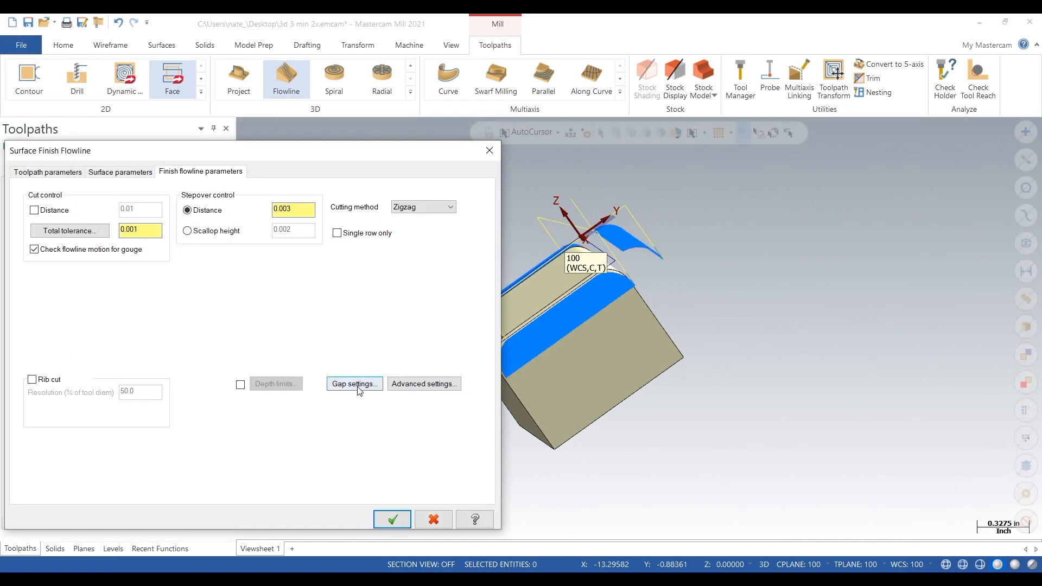
# - Set the gap settings tangential line length to 0.3 and confirm
pyautogui.click(353, 383)
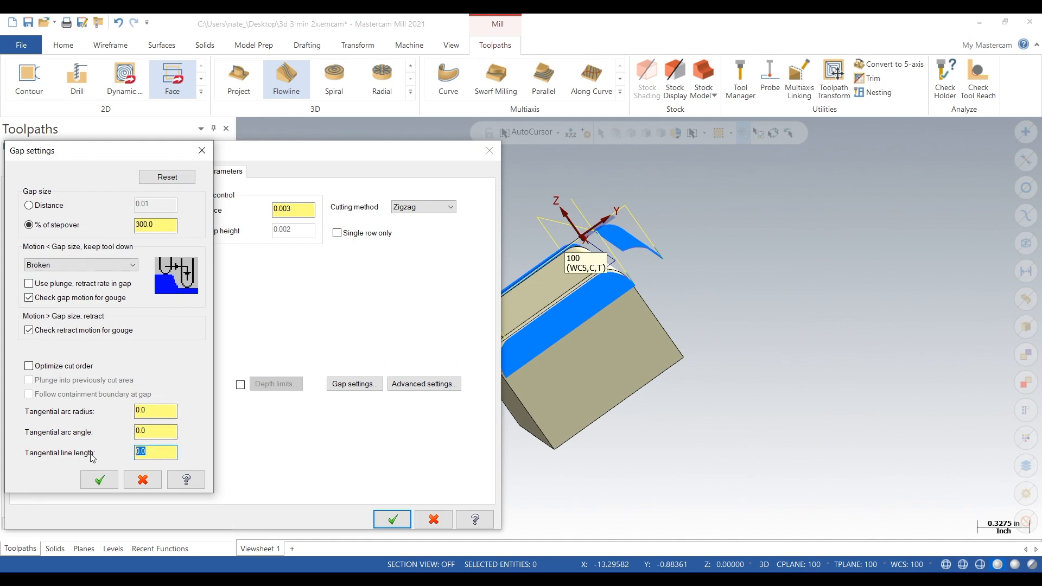
pyautogui.write('0.3')
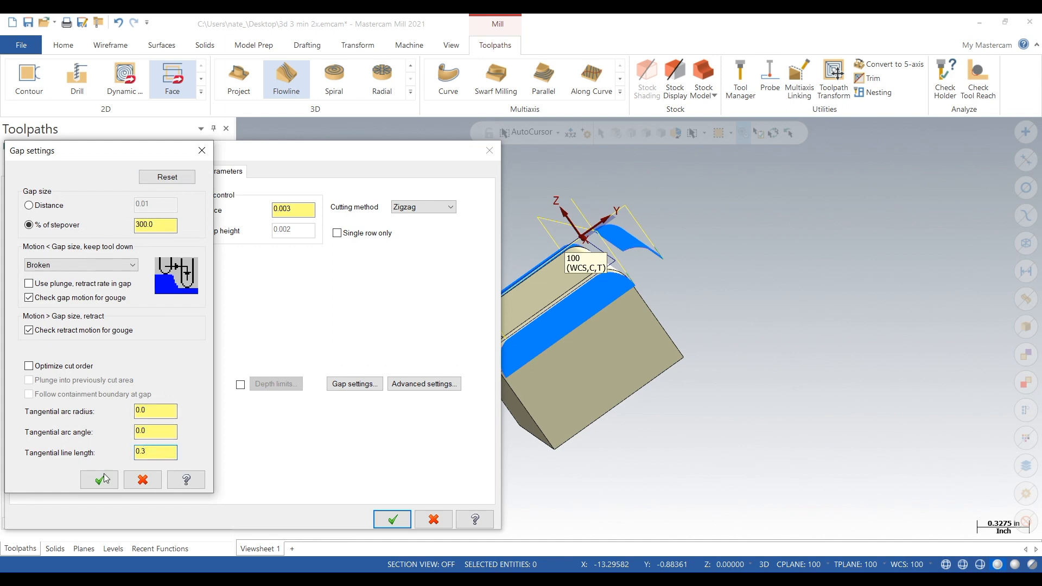
pyautogui.click(99, 479)
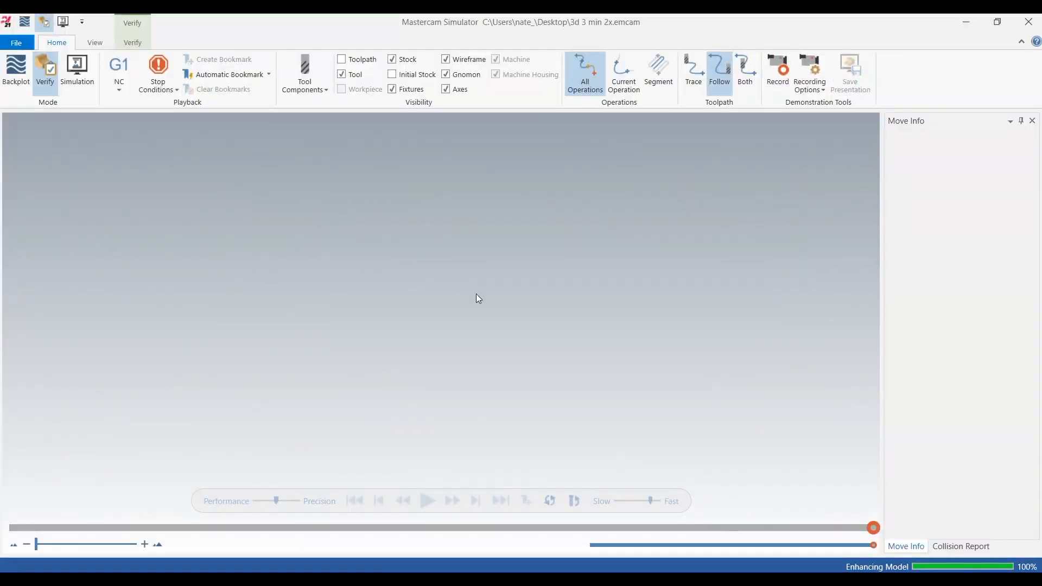
# - Run the verification through both operations to the end
pyautogui.click(427, 501)
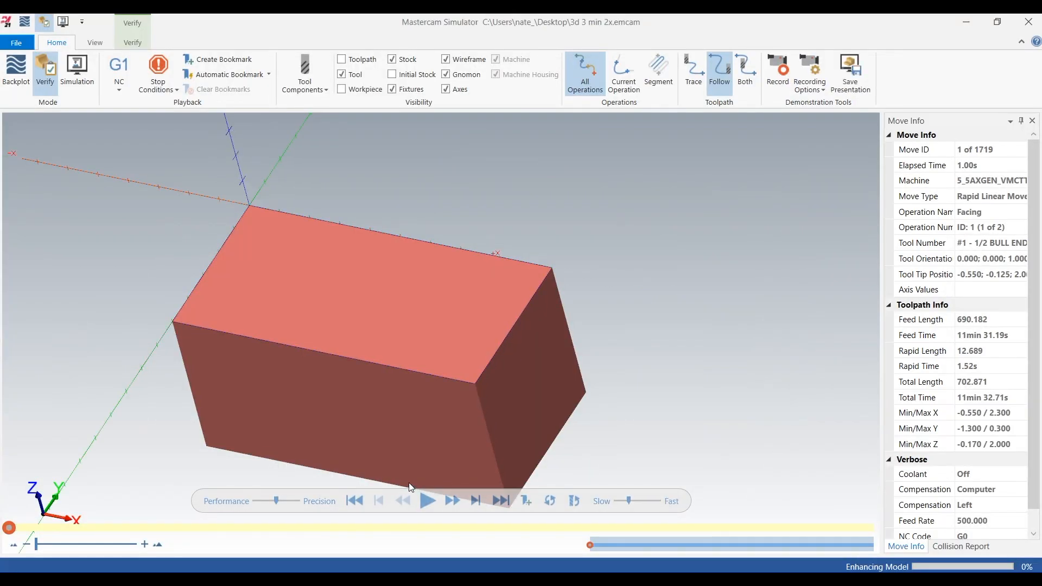
pyautogui.click(427, 501)
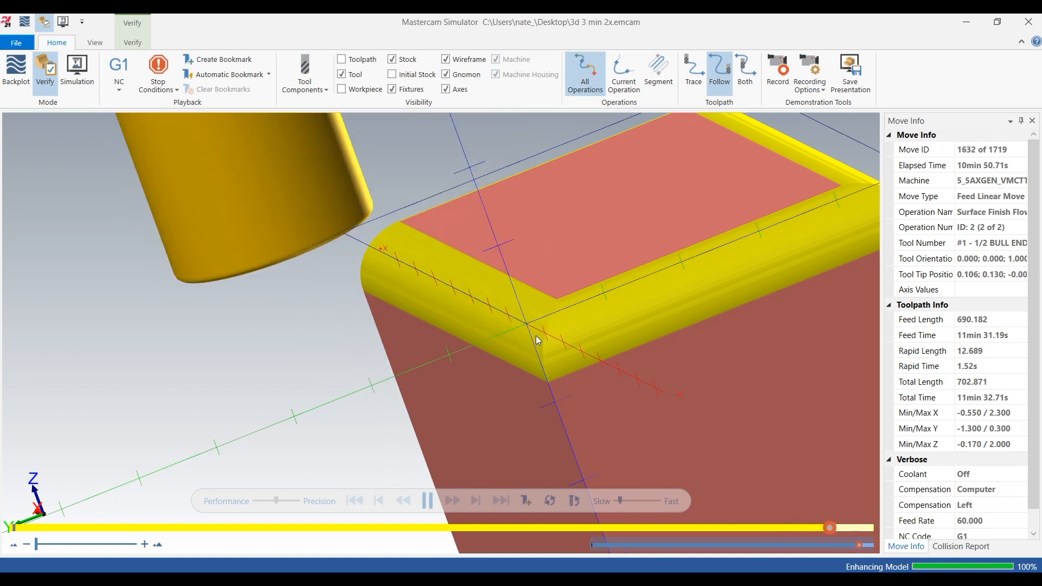
pyautogui.click(427, 500)
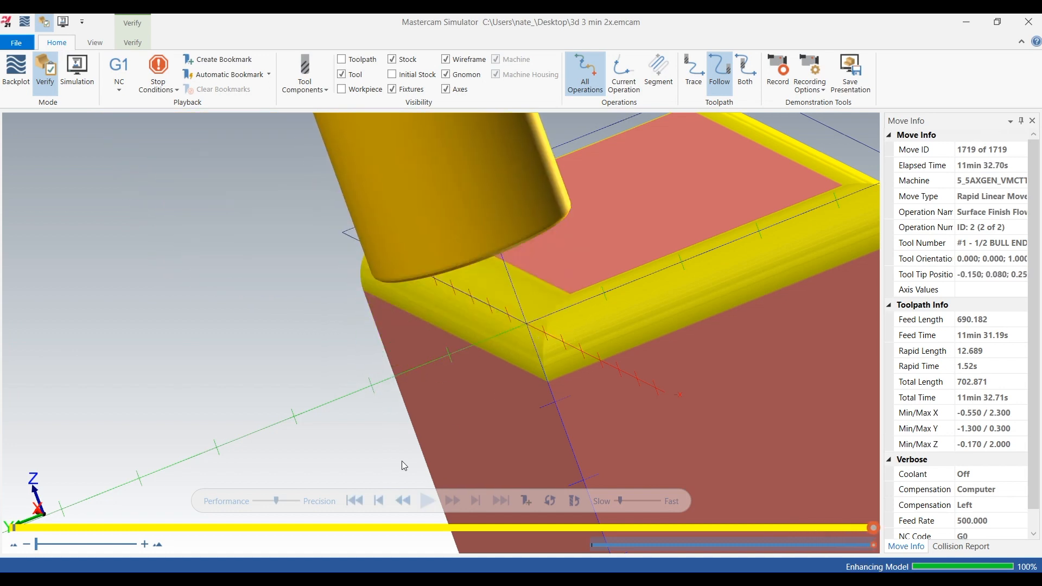
# - Rewind the verification to the start and replay the flowline finish
pyautogui.click(355, 501)
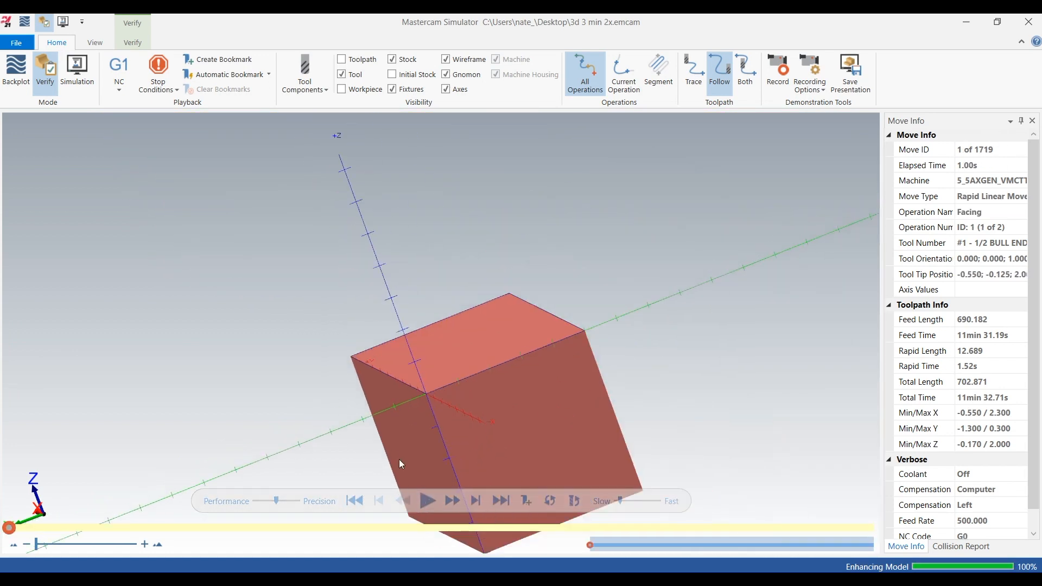
pyautogui.click(427, 500)
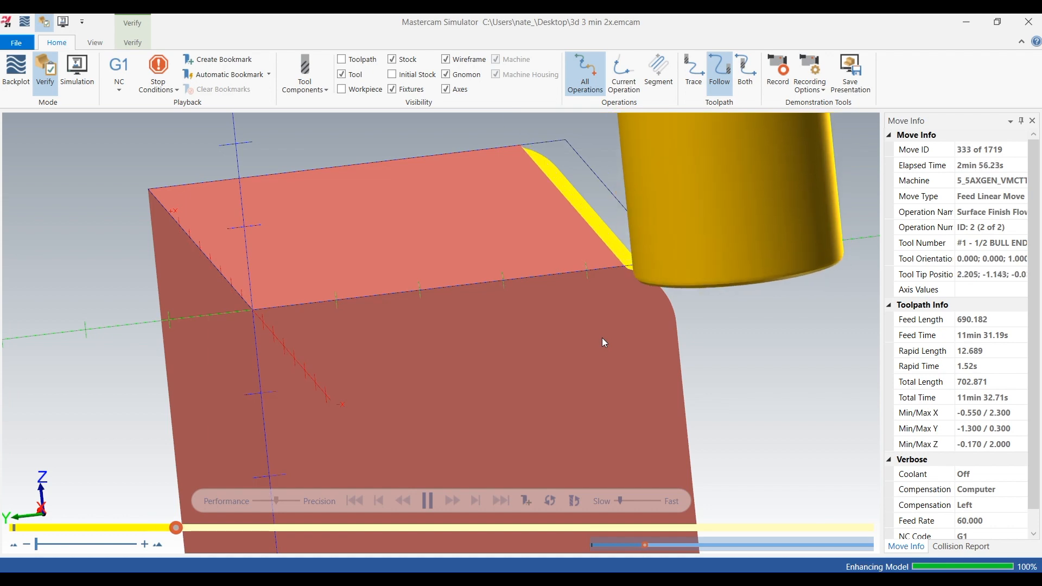
pyautogui.click(452, 500)
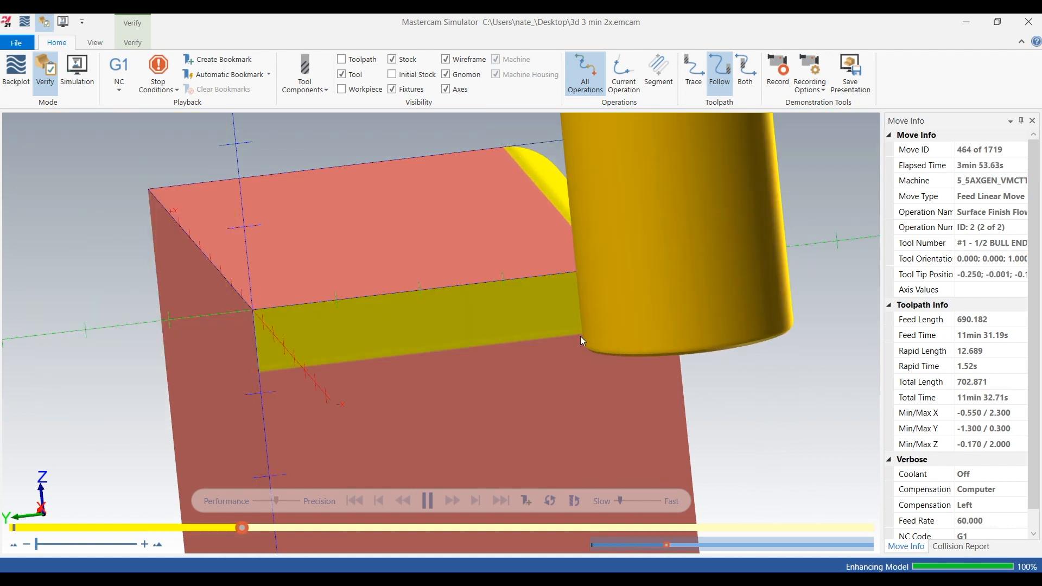